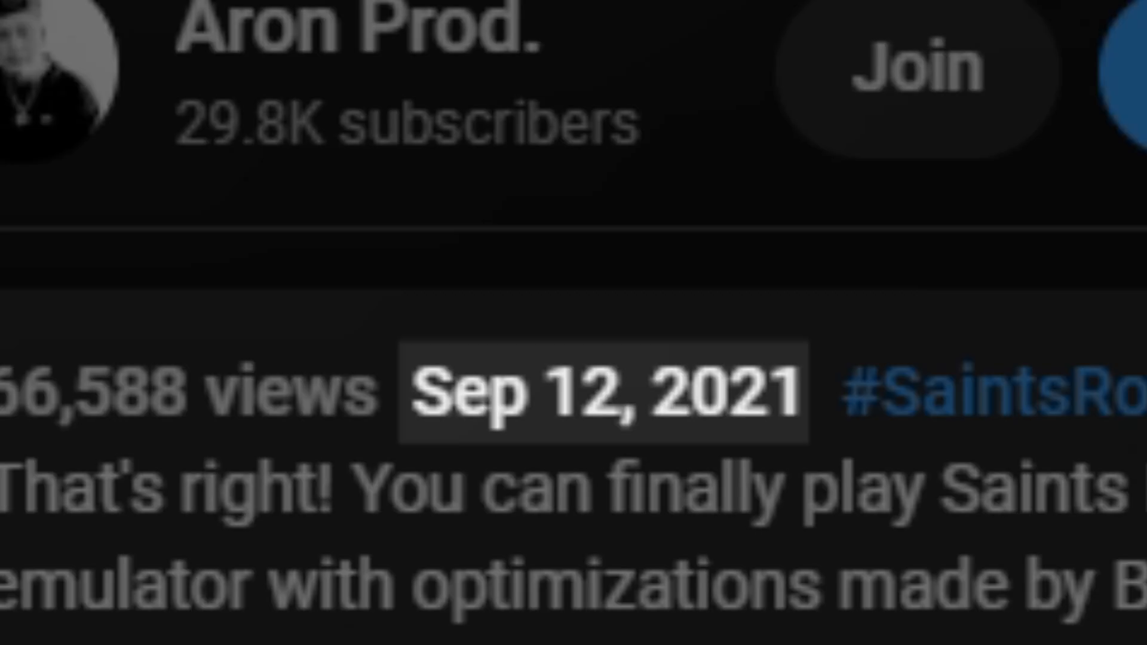
# Scroll through the YouTube video description before switching to the 'xenia' search results.
pyautogui.scroll(-3)
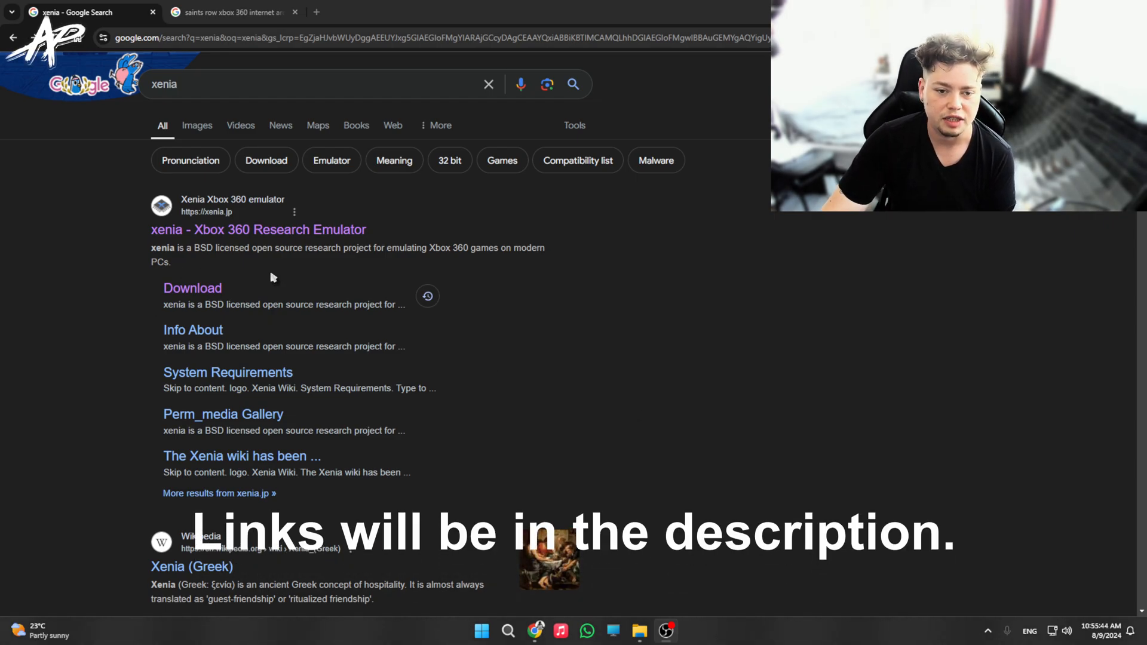
# Zoom the page, reach xenia.jp/download and download the Xenia master build.
pyautogui.press('ctrl+plus')
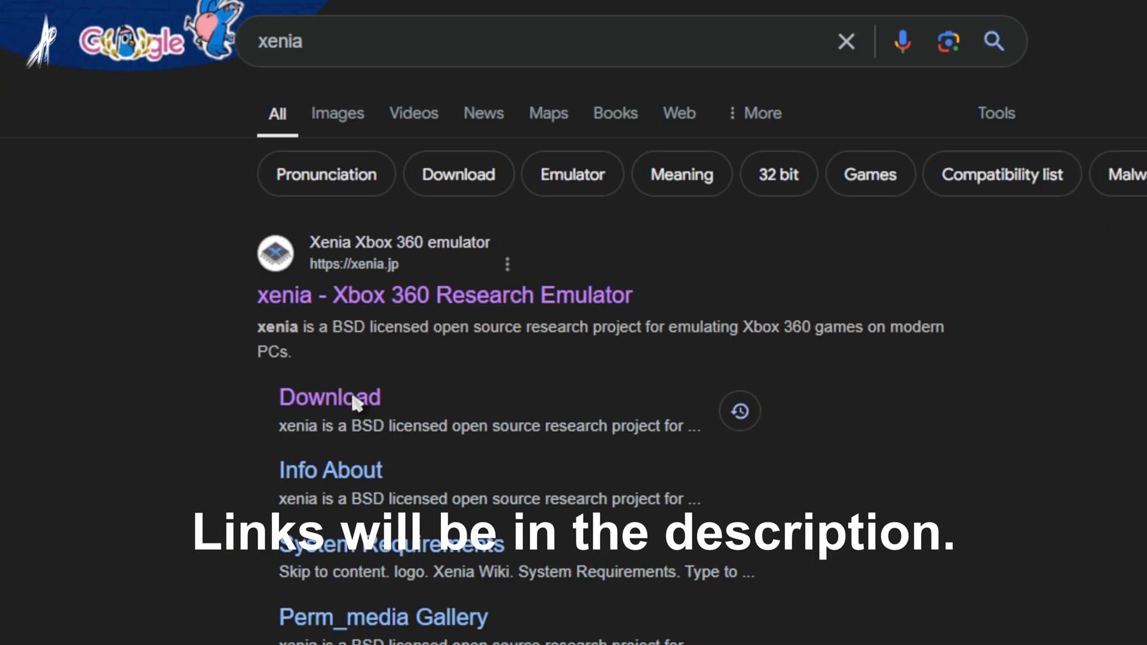
pyautogui.click(330, 396)
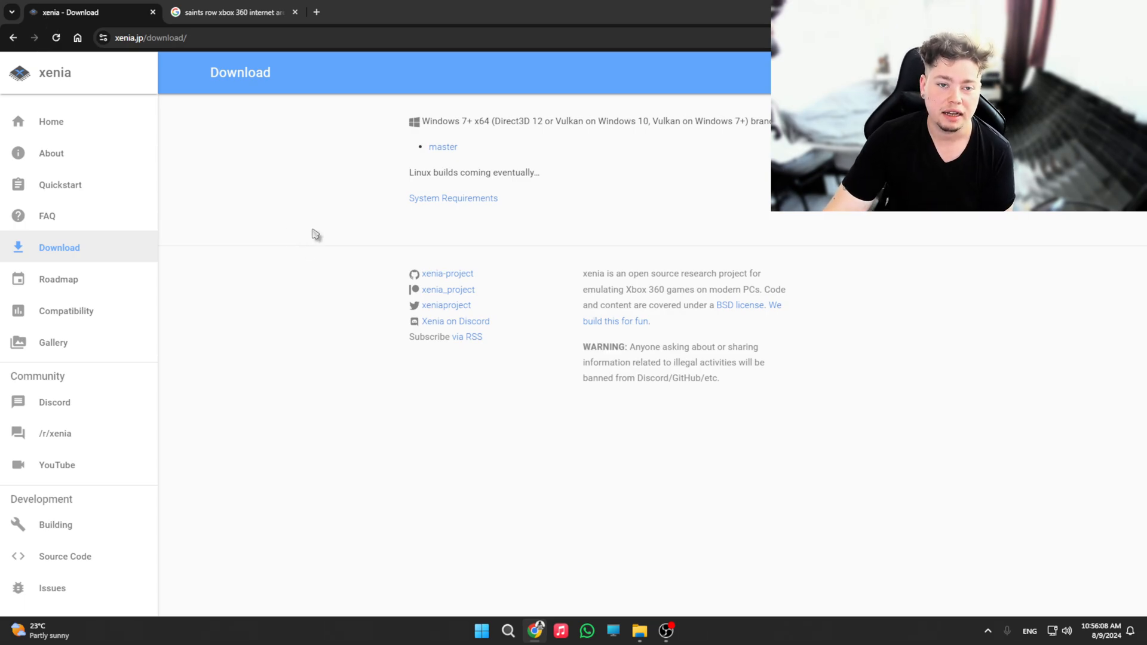
pyautogui.click(231, 12)
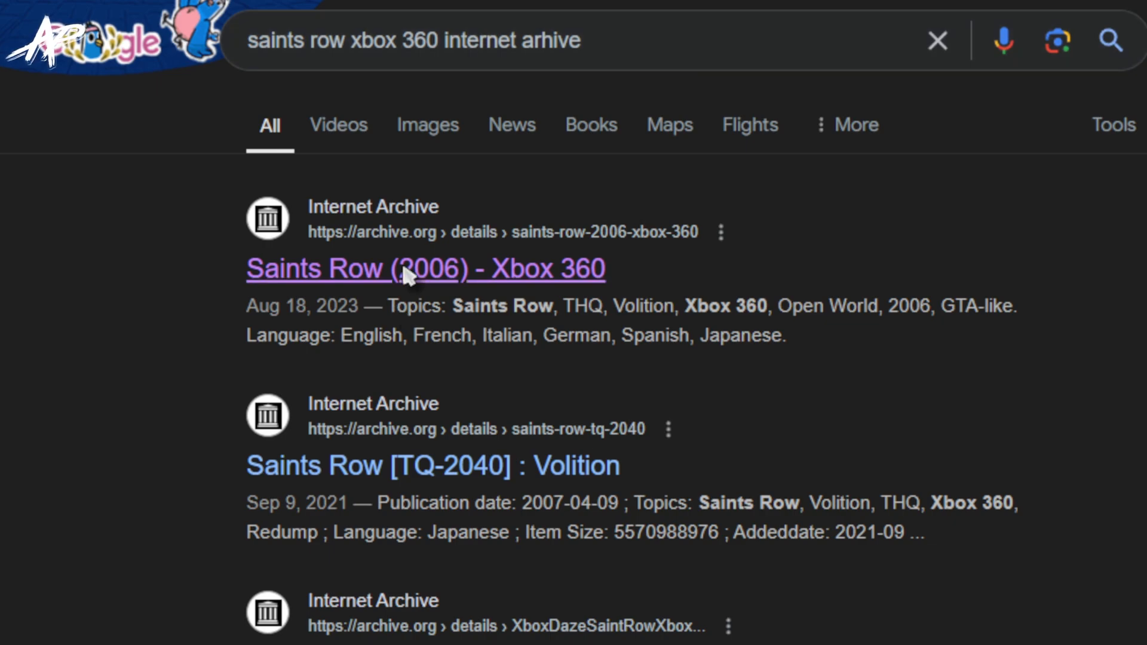
# Open the Saints Row (2006) Xbox 360 archive item and list its six ISO image files.
pyautogui.click(425, 268)
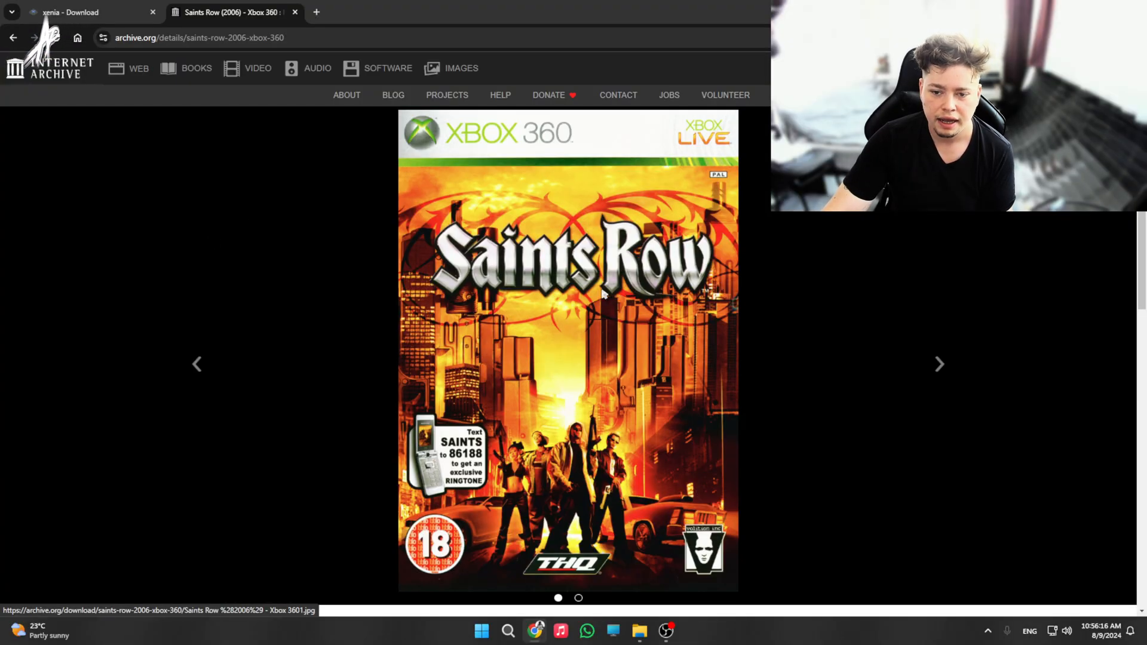
pyautogui.scroll(-3)
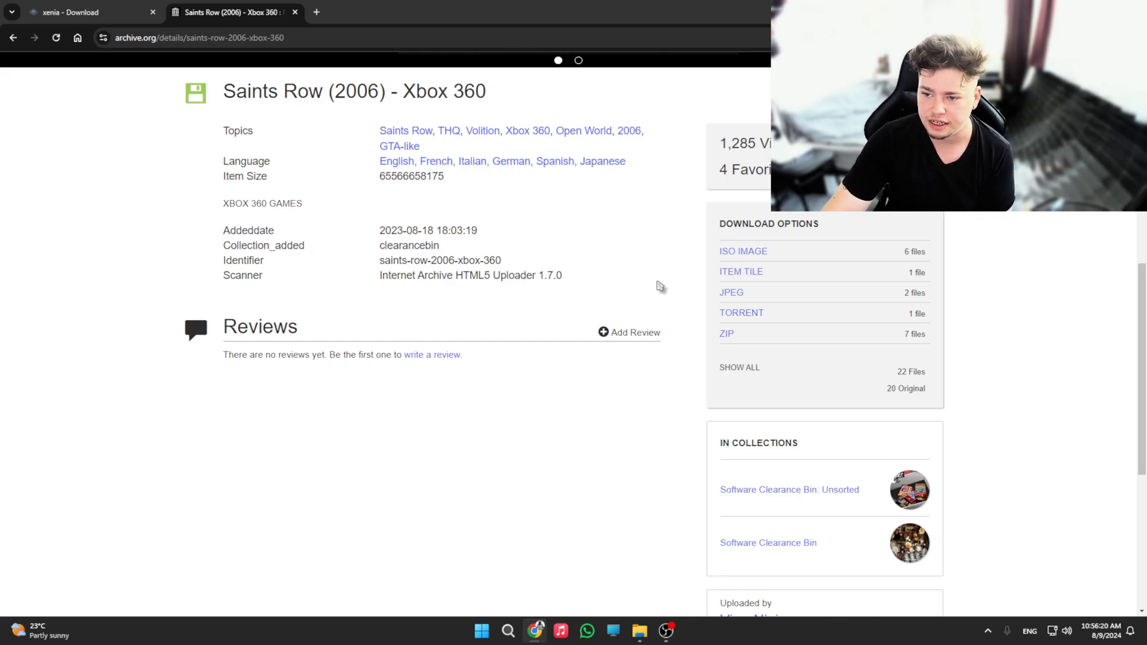
pyautogui.click(743, 251)
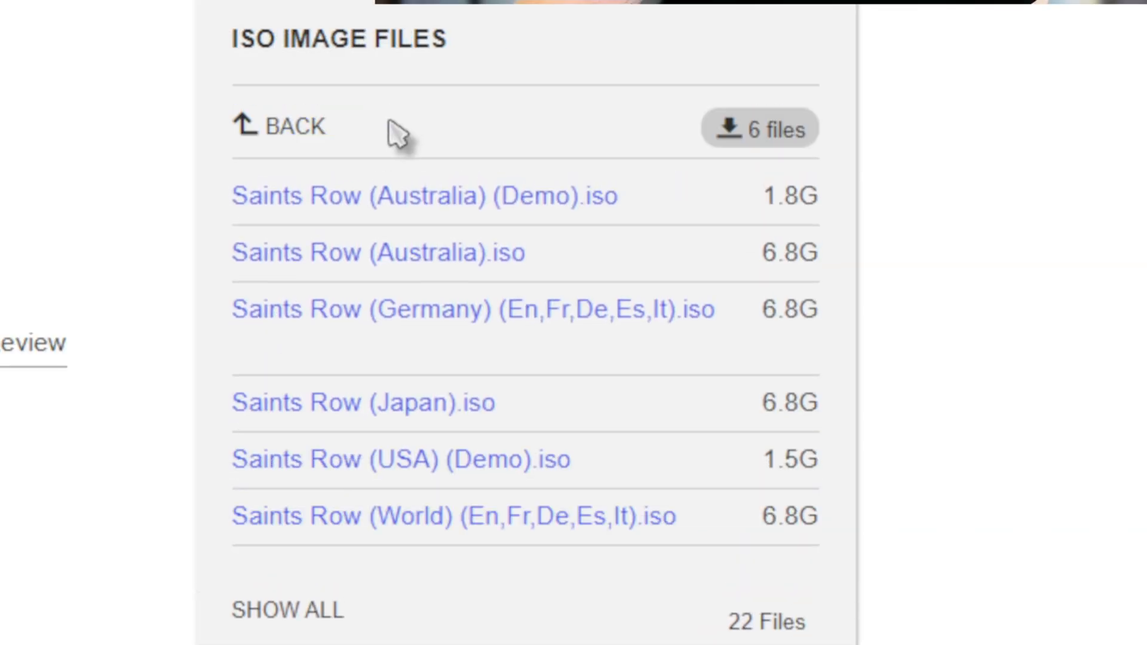
pyautogui.scroll(-3)
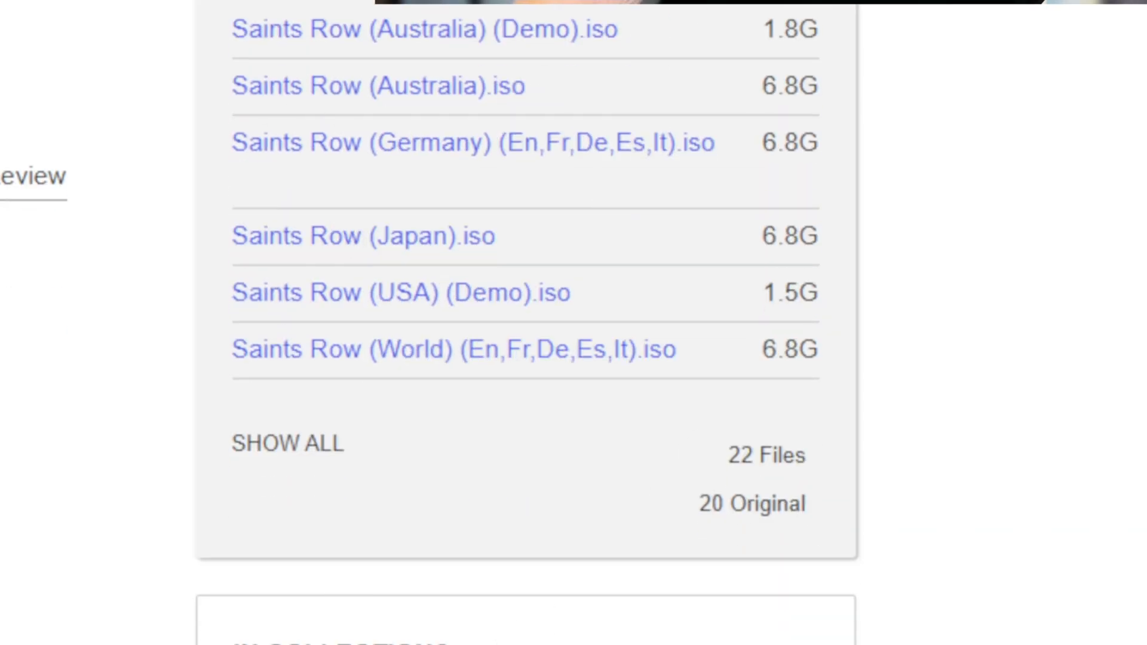
pyautogui.moveTo(159, 430)
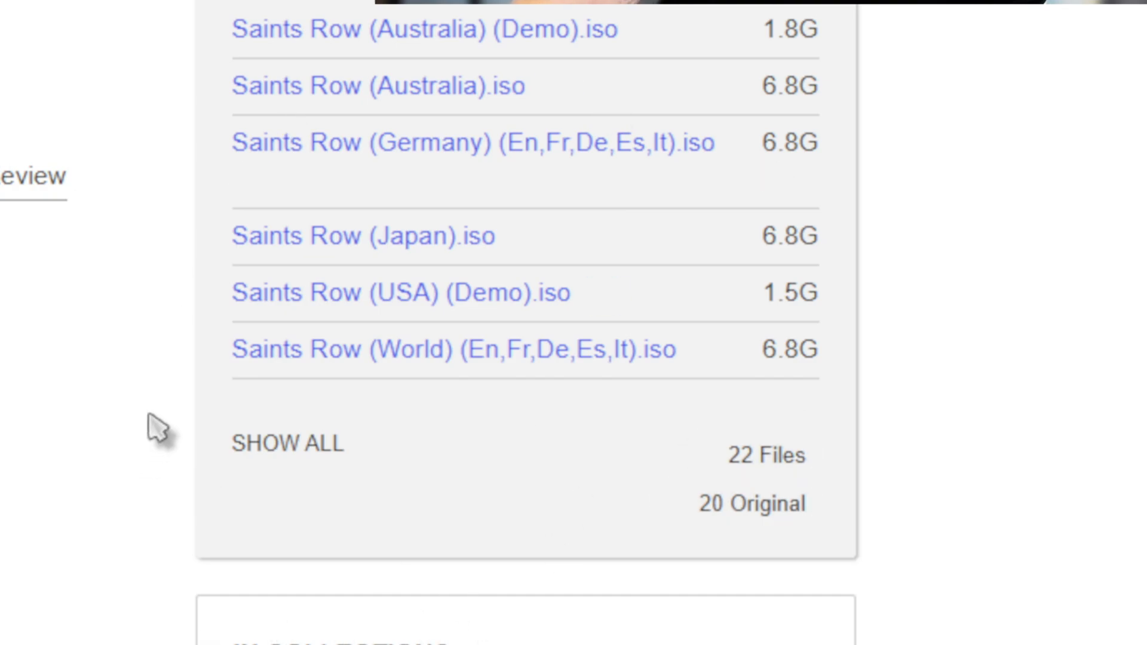
pyautogui.moveTo(431, 369)
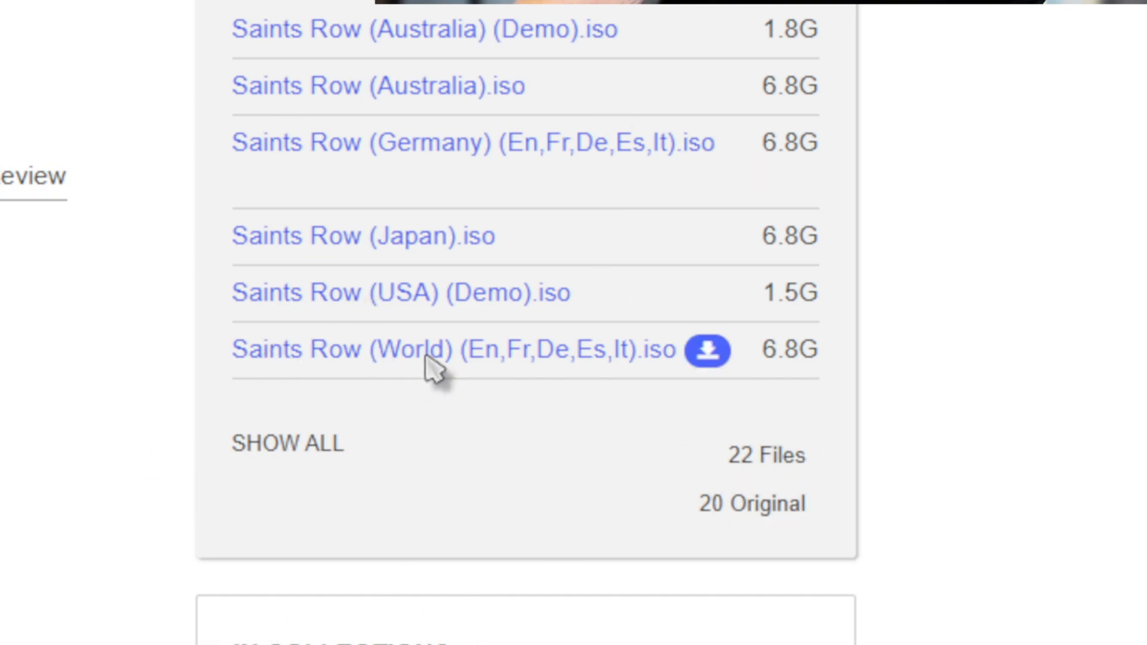
pyautogui.moveTo(721, 384)
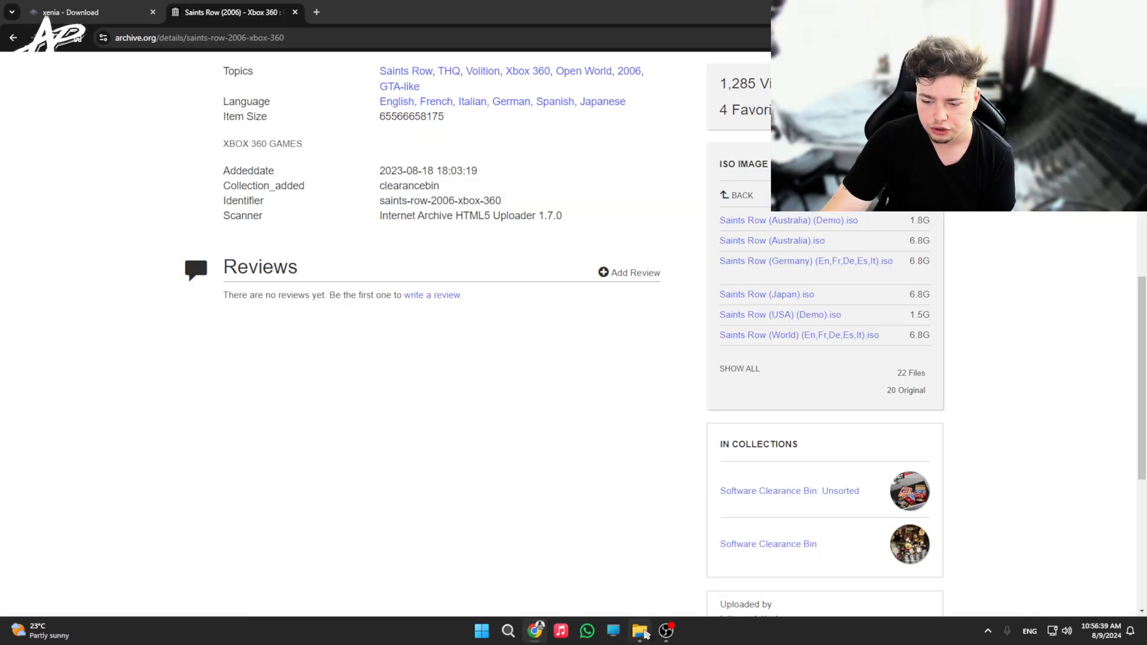
# Extract the downloaded Xenia zip archive with WinRAR into D:\Downloads\xenia.
pyautogui.click(640, 630)
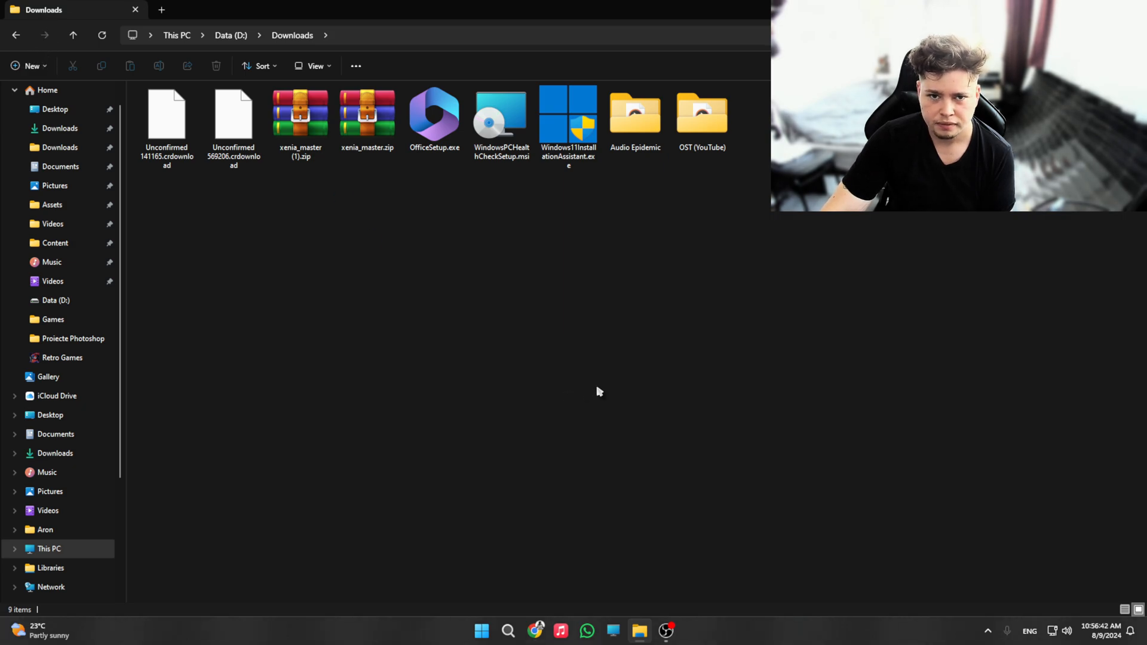
pyautogui.click(299, 117)
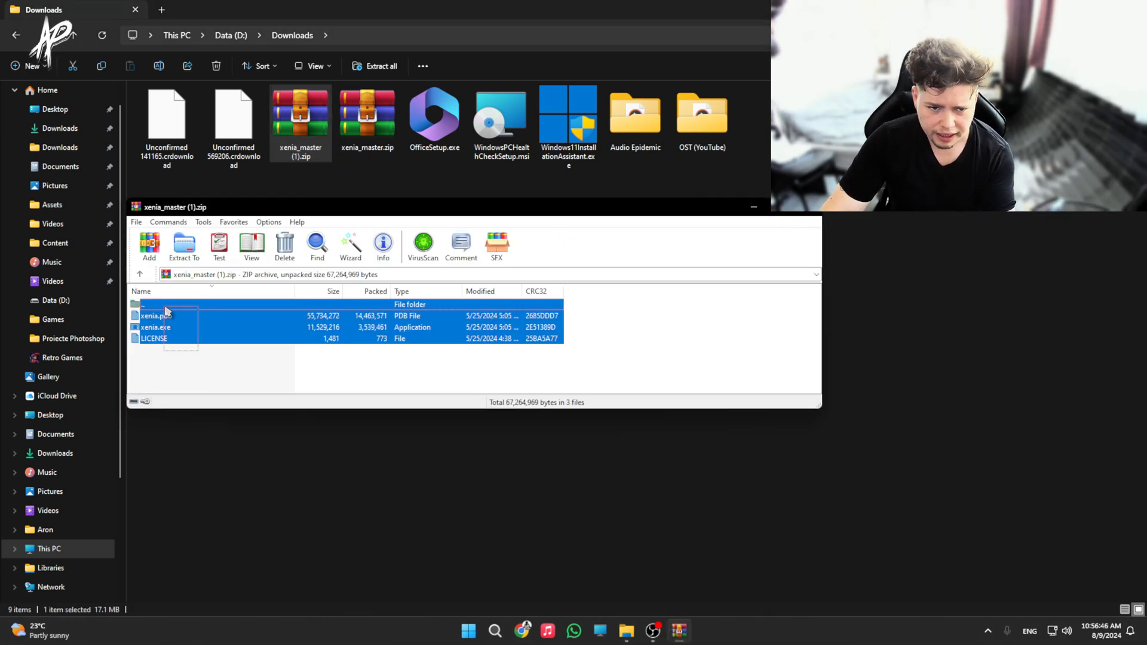
pyautogui.click(183, 246)
pyautogui.write('D:\\Downloads\\xenia')
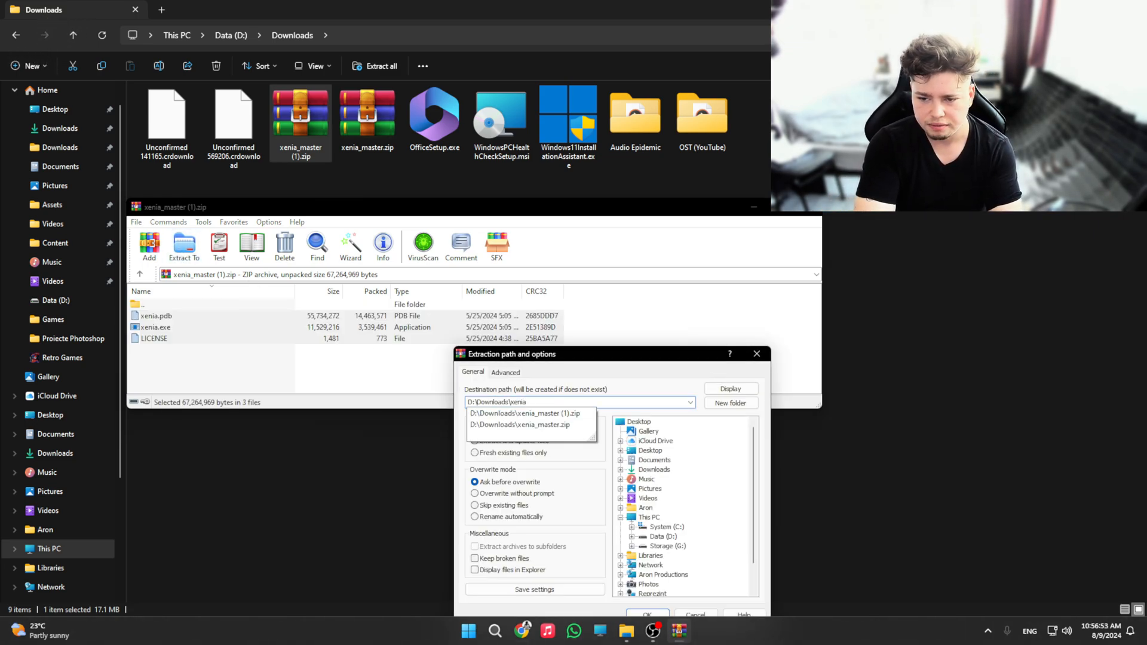
pyautogui.click(646, 613)
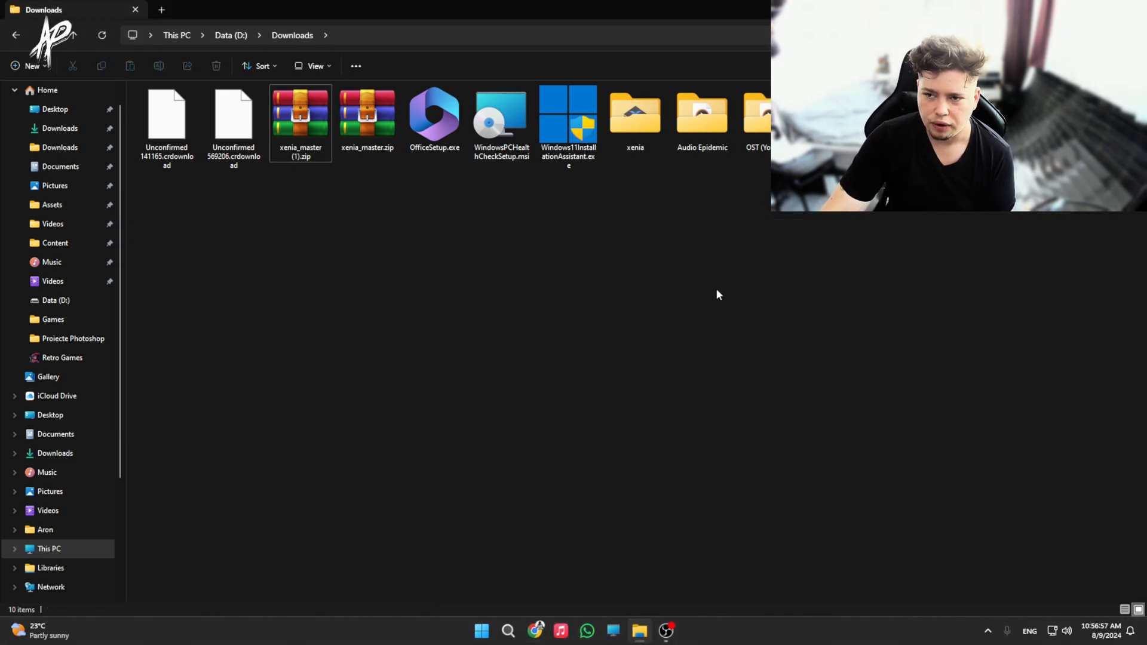
# Create a new Games folder inside the extracted xenia folder beside xenia.exe.
pyautogui.click(166, 124)
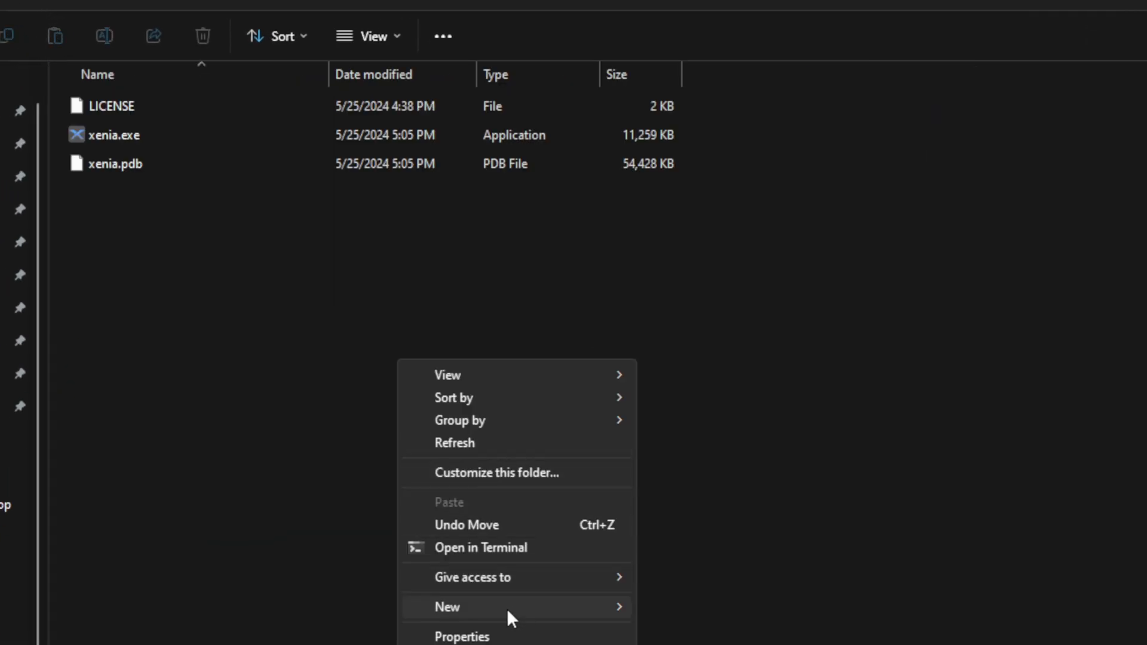
pyautogui.click(446, 607)
pyautogui.write('Games')
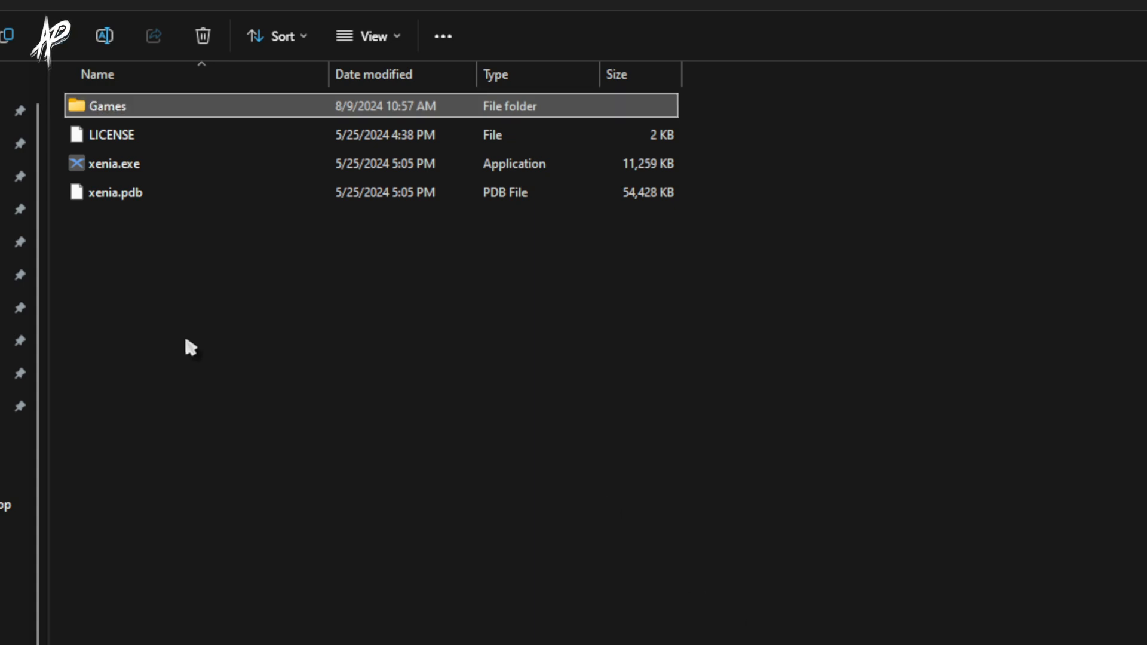
pyautogui.moveTo(183, 483)
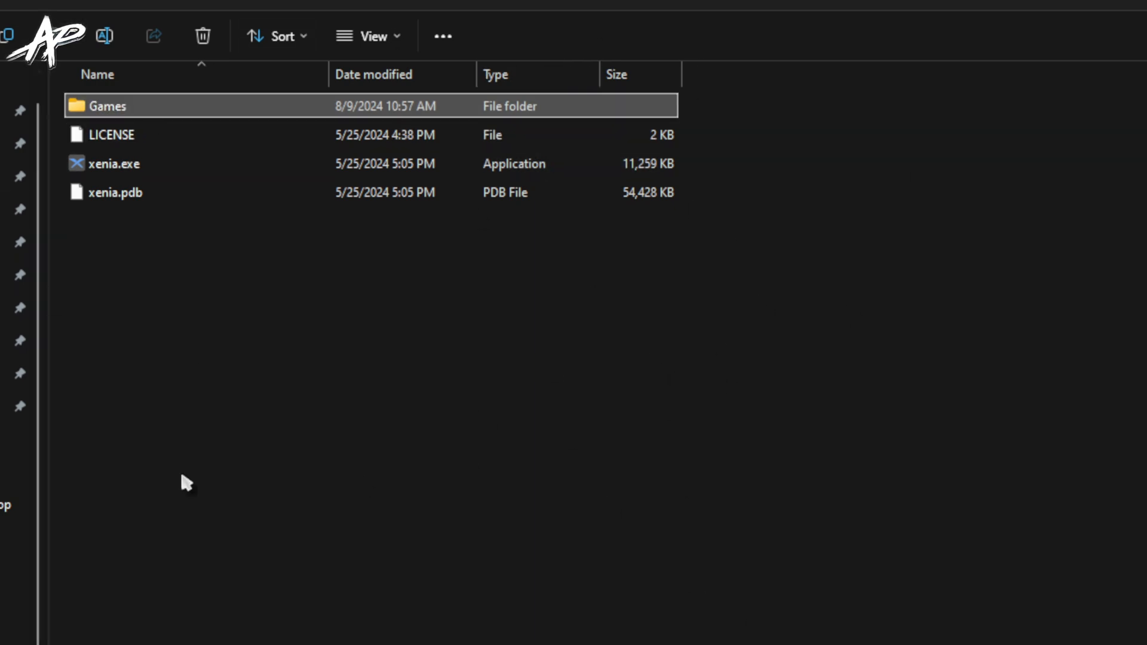
pyautogui.moveTo(217, 121)
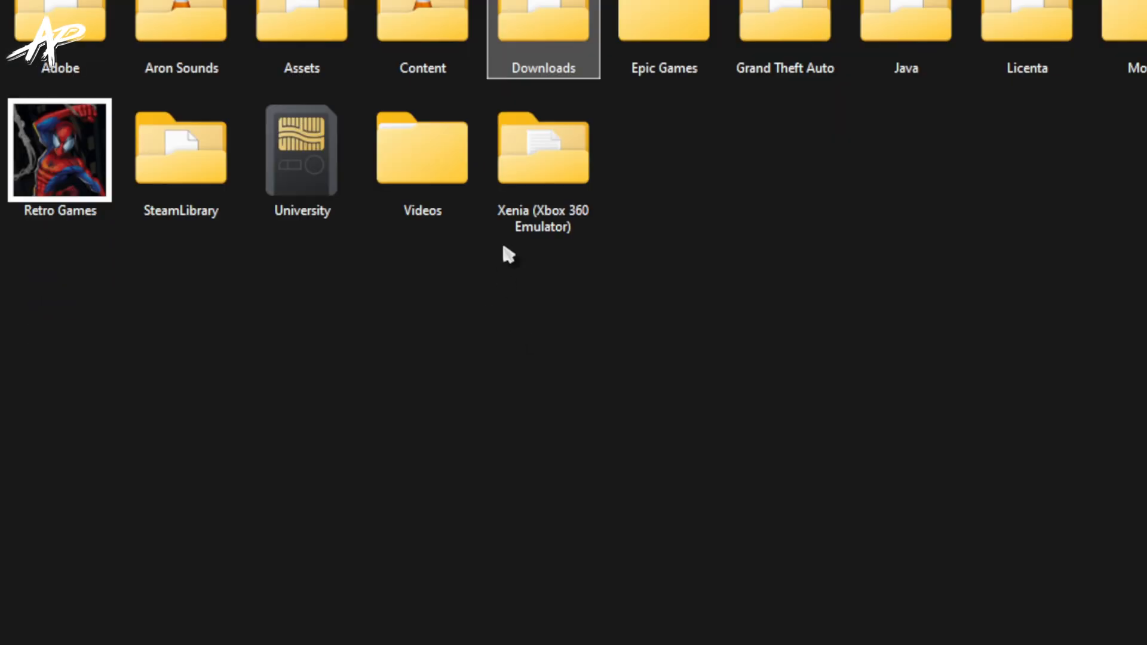
# Check the Xenia (Xbox 360 Emulator) folder's properties, then enter the folder.
pyautogui.rightClick(542, 151)
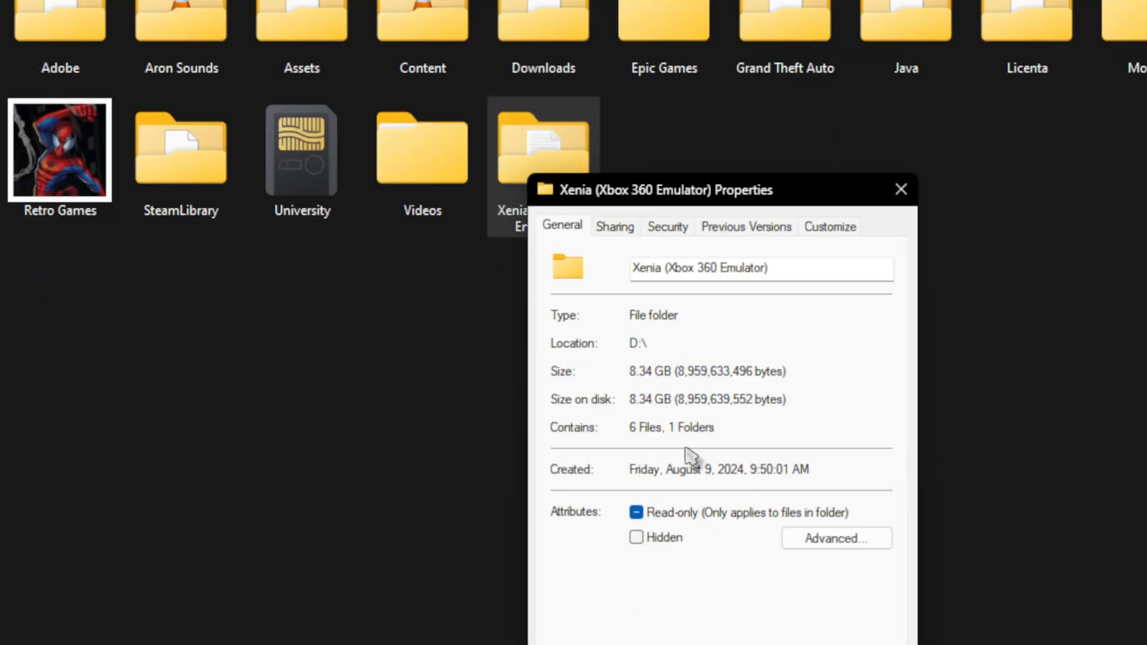
pyautogui.click(901, 188)
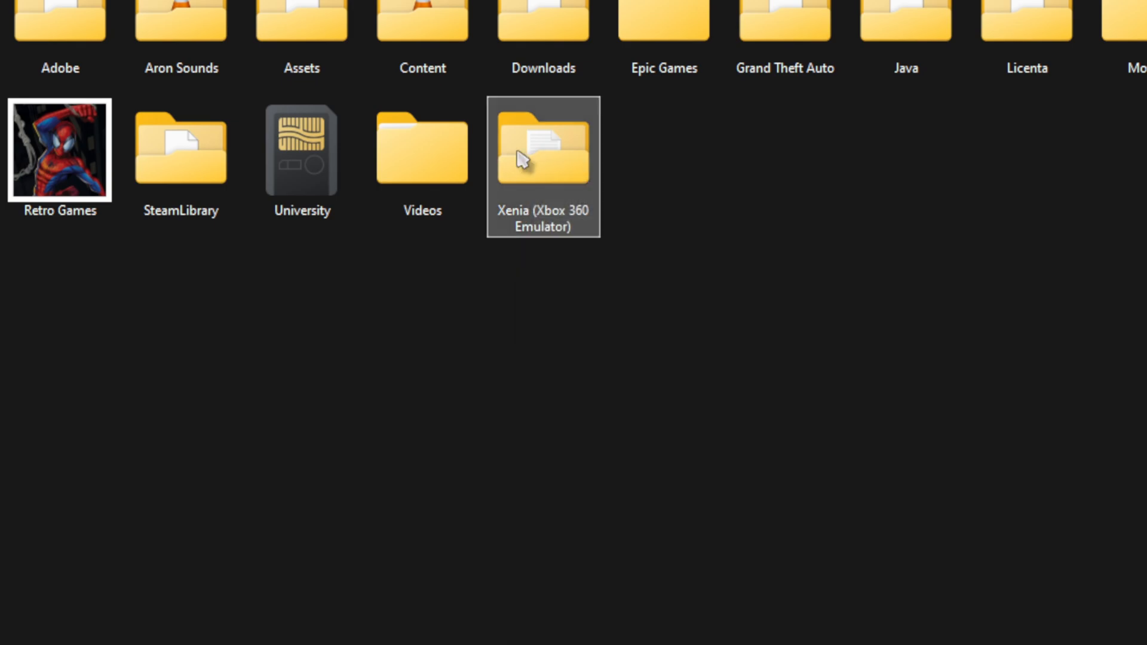
pyautogui.doubleClick(542, 148)
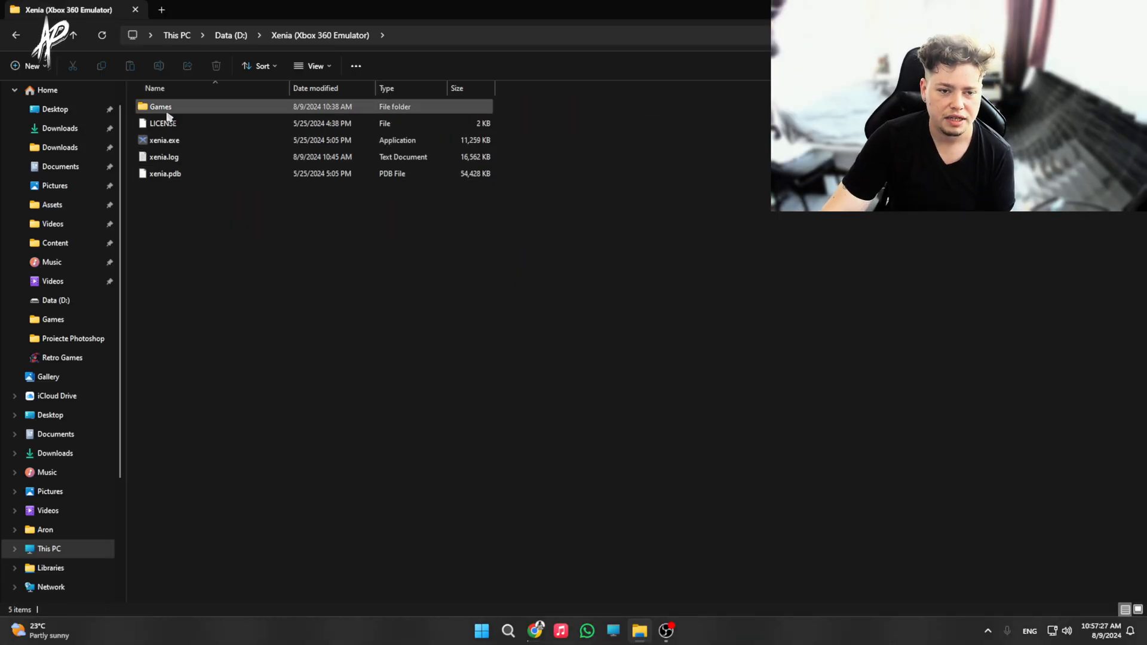
# Look inside the Games folder, return, and bring up the actions for xenia.exe.
pyautogui.doubleClick(160, 106)
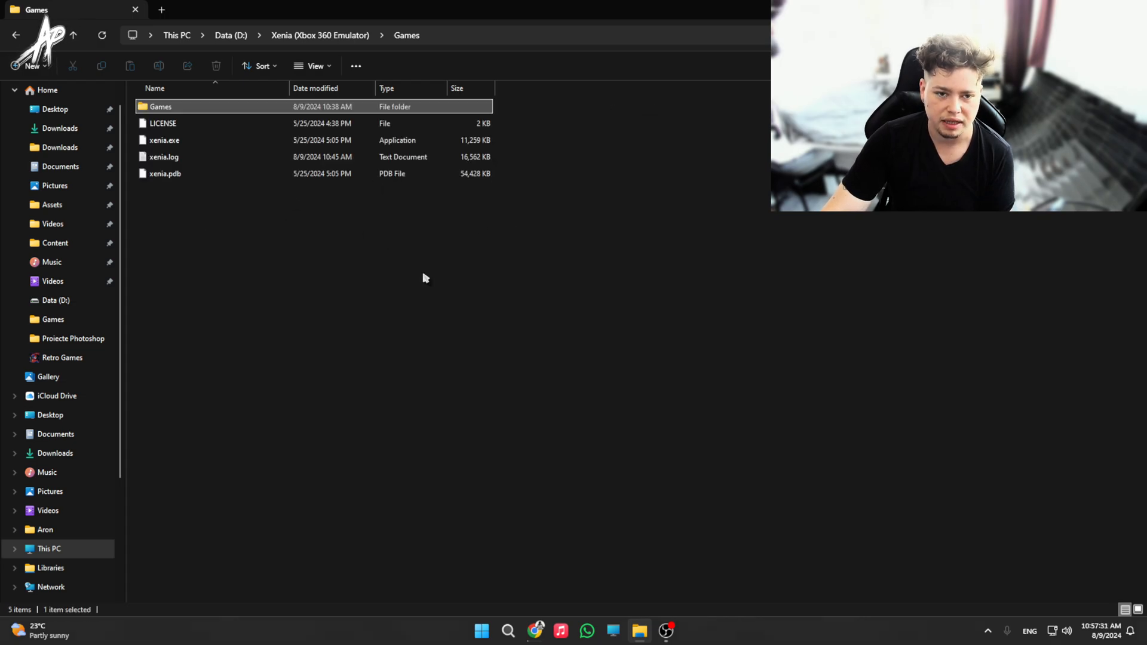
pyautogui.click(164, 140)
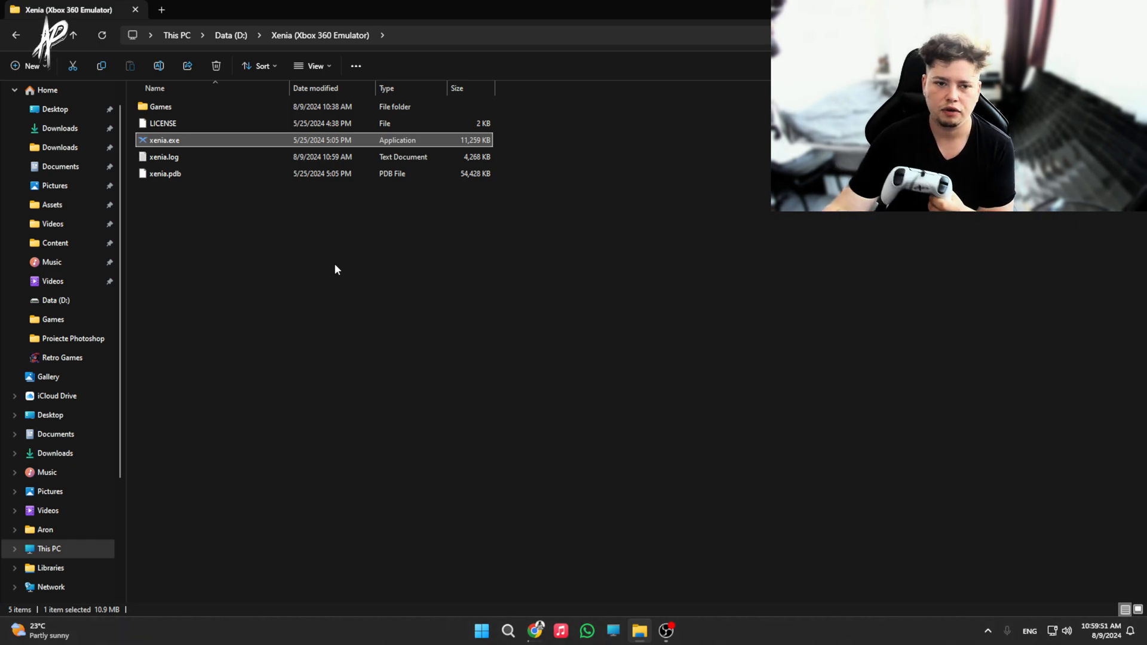
pyautogui.rightClick(164, 140)
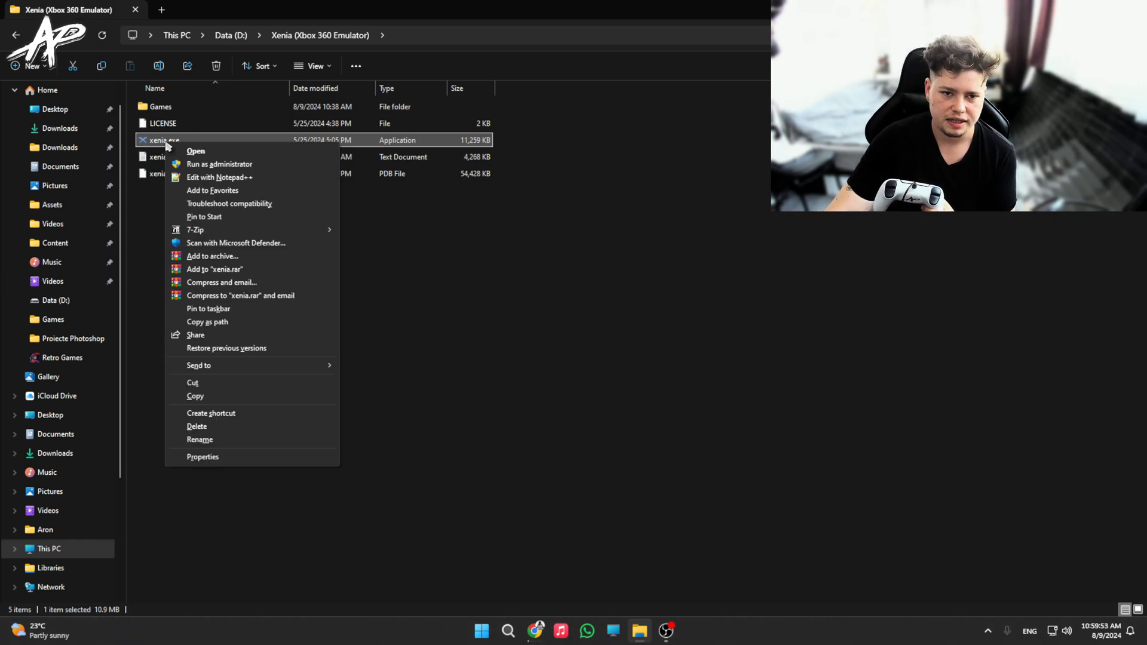
# Launch xenia.exe and load Saints Row through to the Player Creation screen.
pyautogui.click(195, 150)
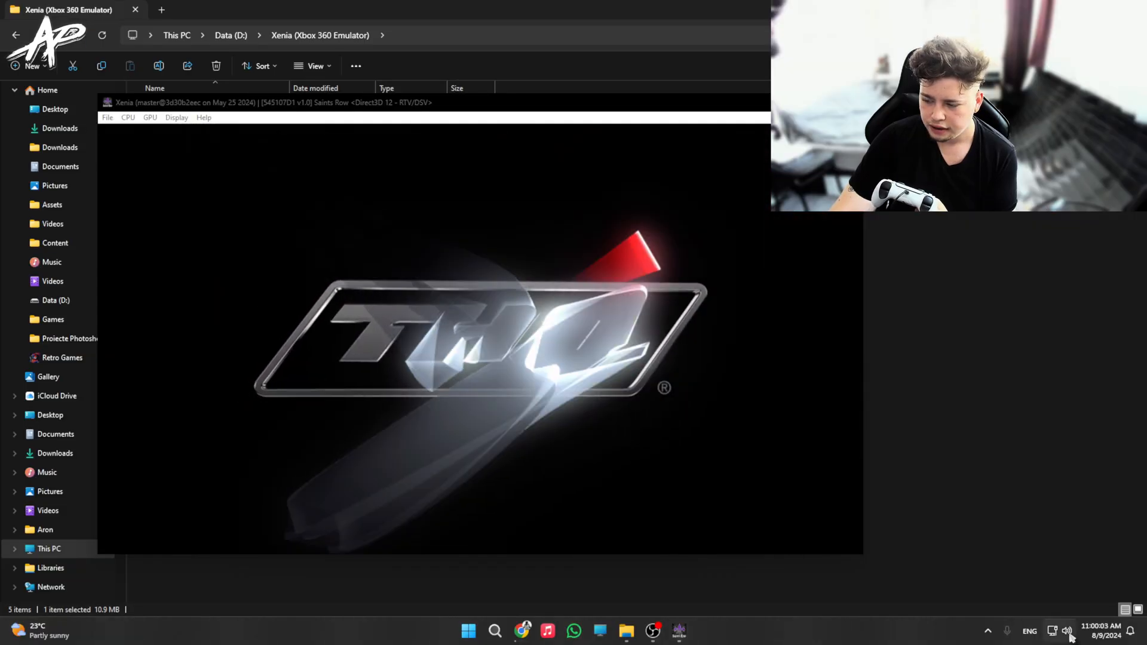
pyautogui.click(1067, 631)
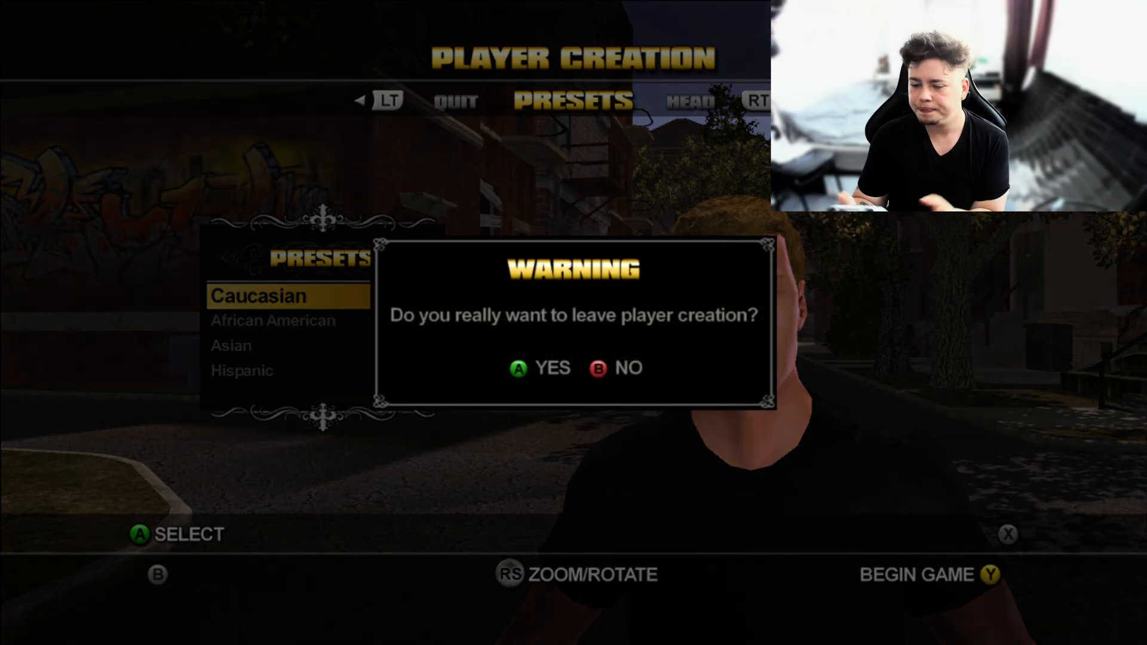
# Confirm leaving player creation with A, then run the character down the street with W.
pyautogui.press('a')
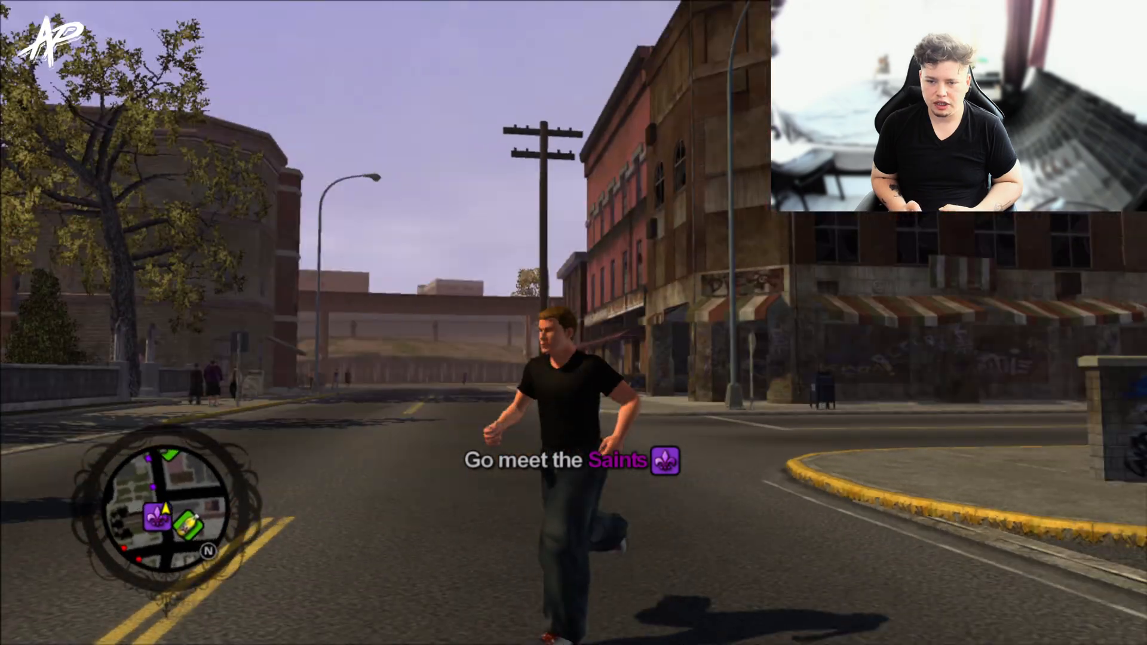
pyautogui.press('w')
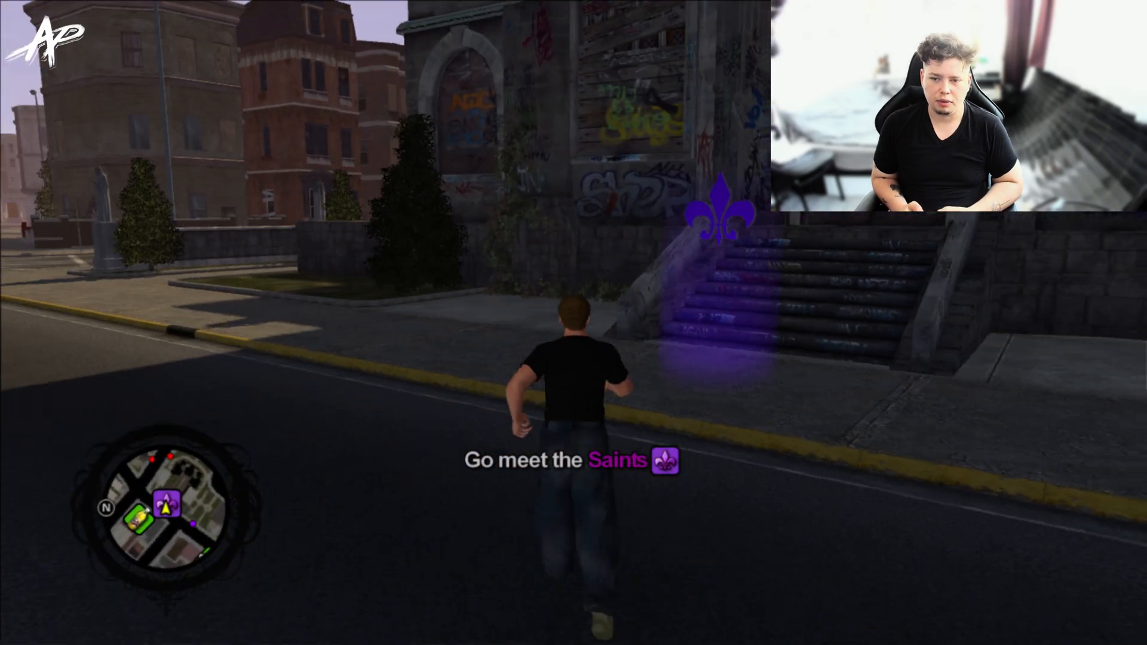
pyautogui.press('w')
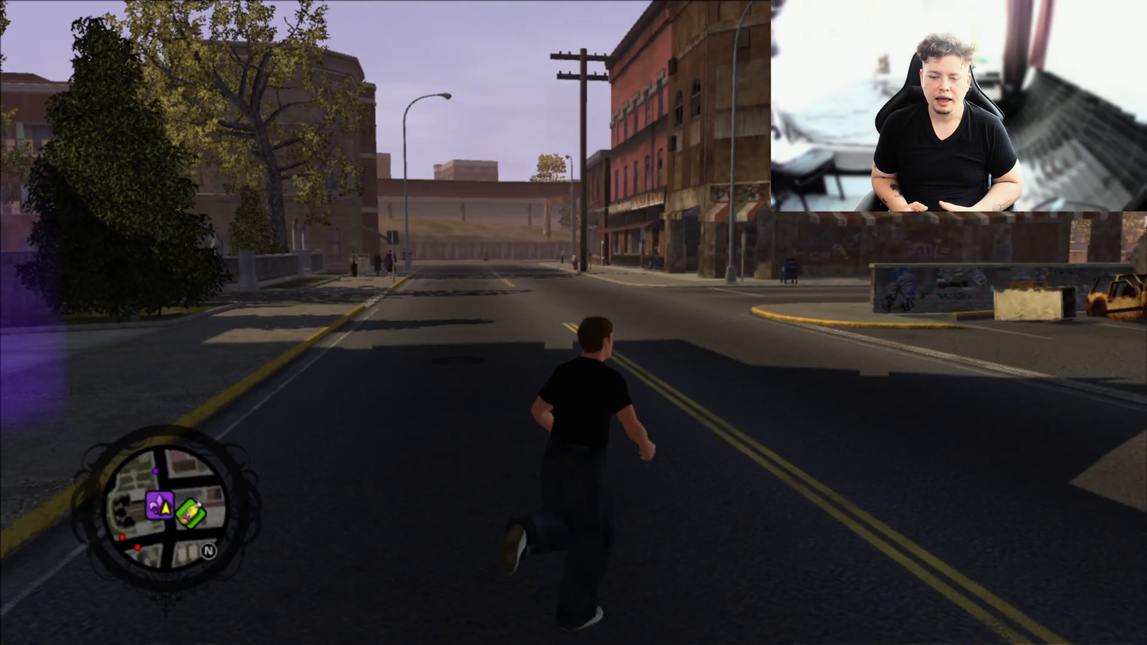